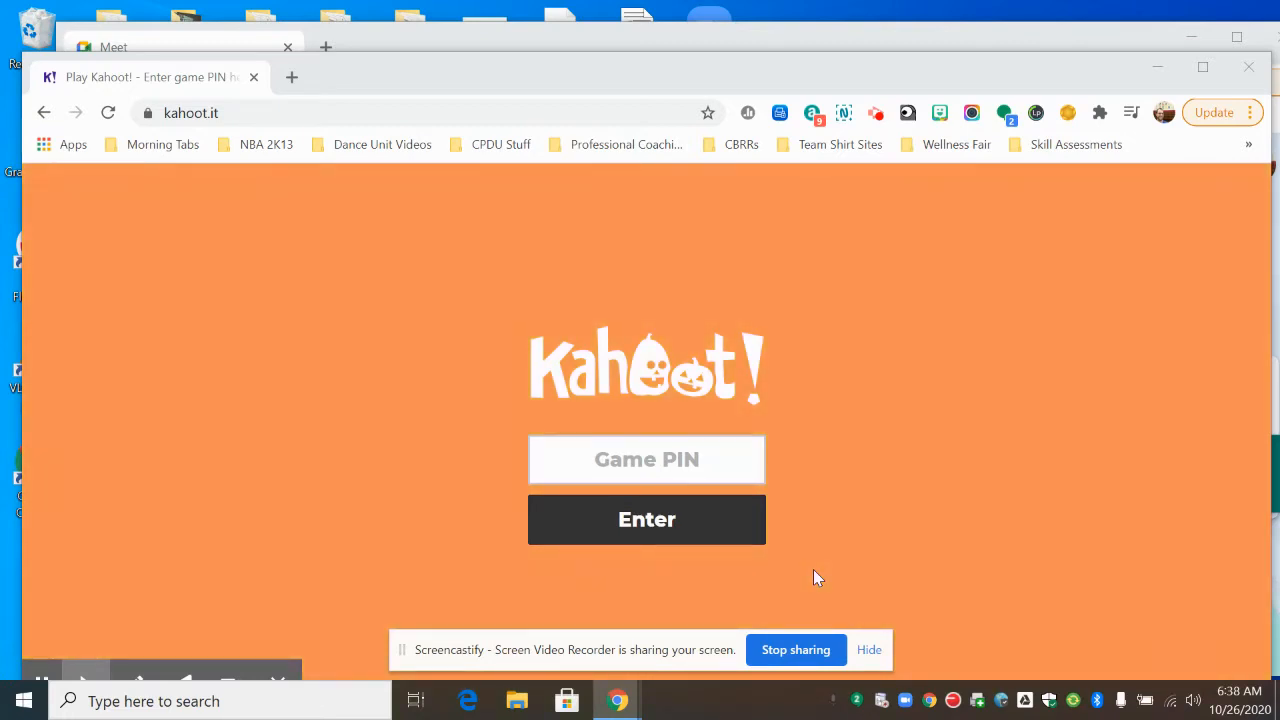
pyautogui.moveTo(724, 140)
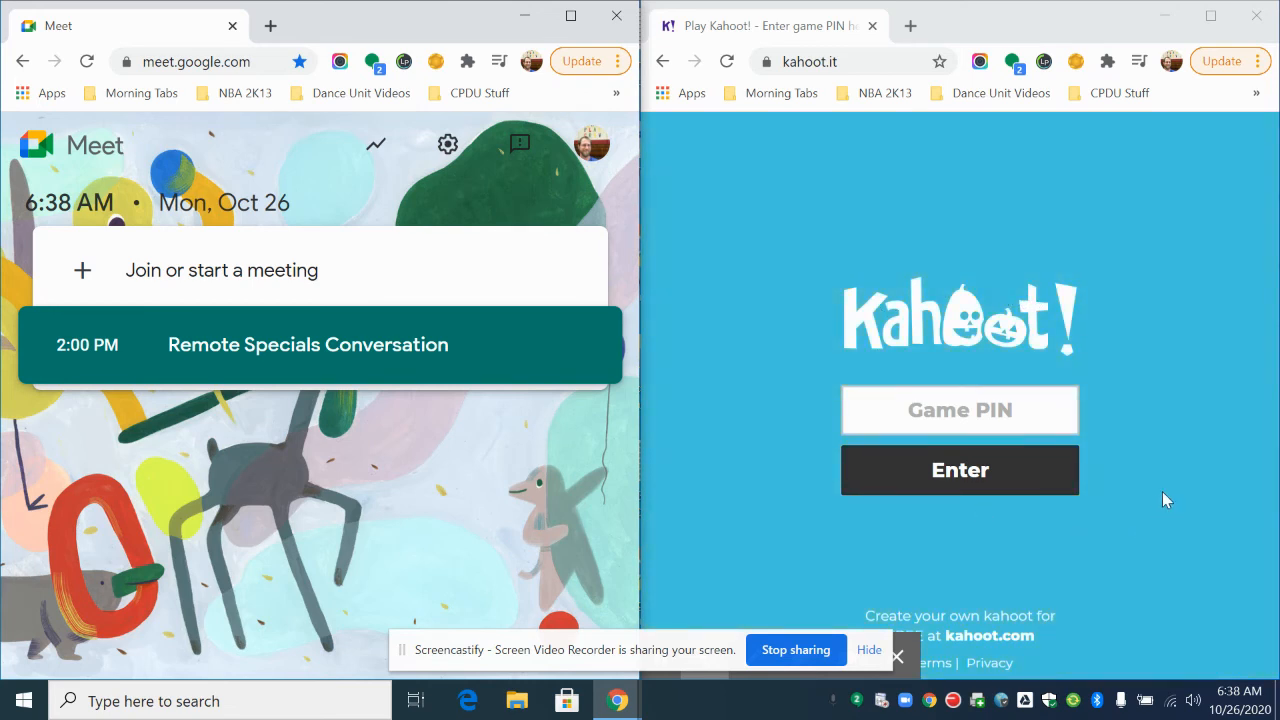
pyautogui.moveTo(804, 452)
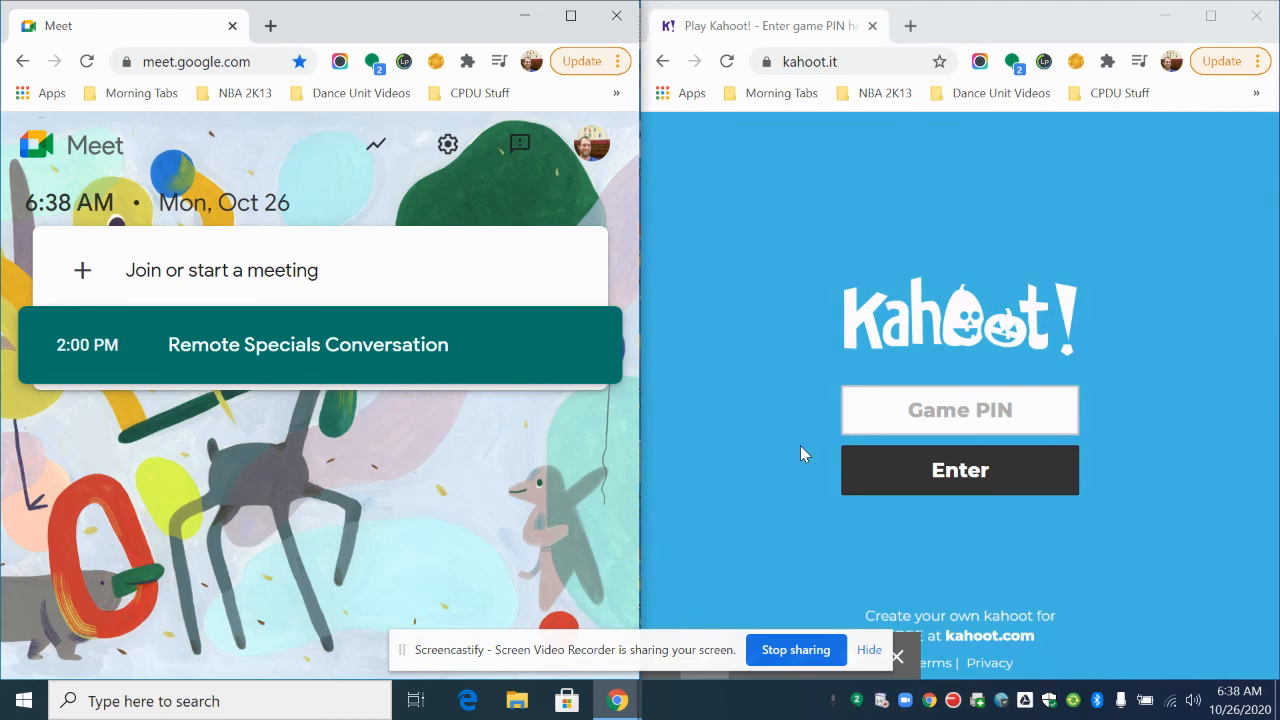